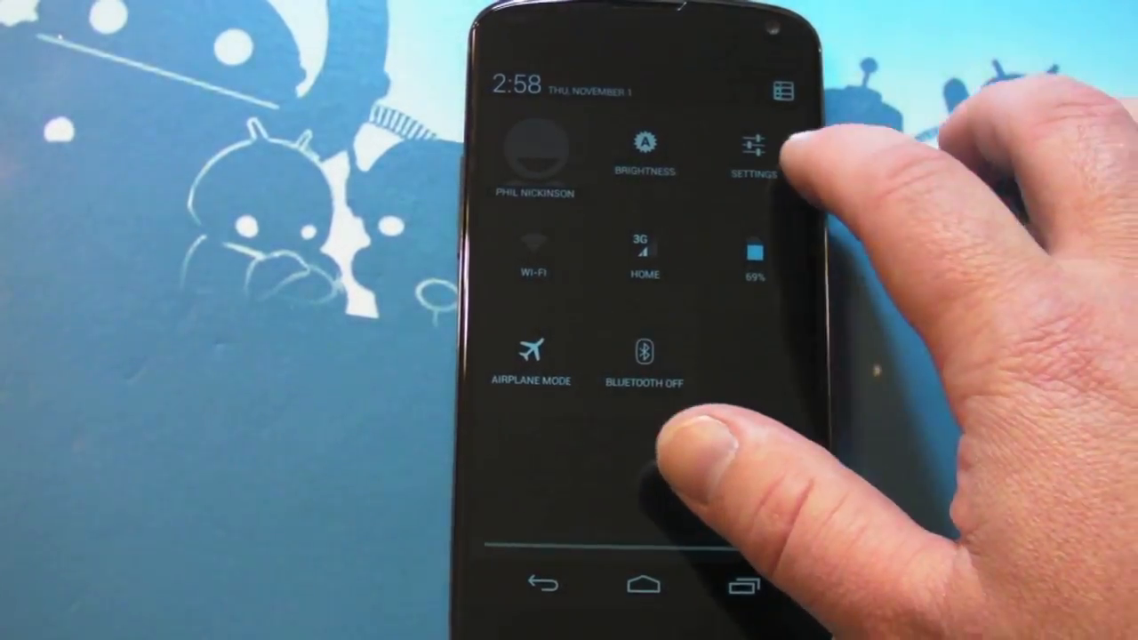
# Open the full Settings app from the Quick Settings panel
pyautogui.click(752, 145)
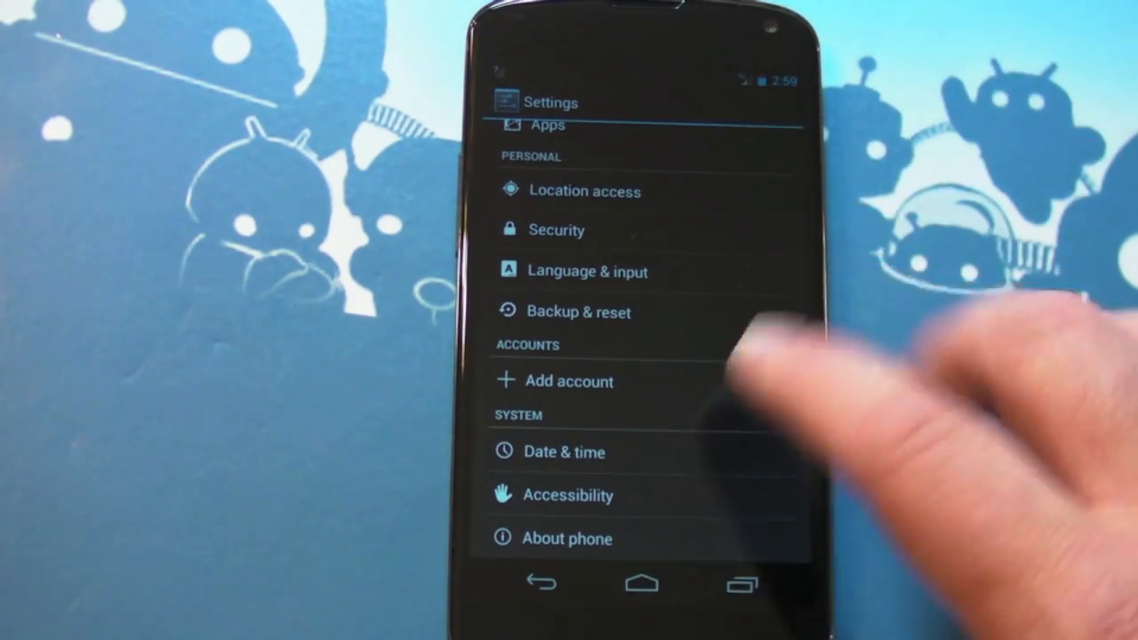
# Open About phone and tap Build number repeatedly until developer mode unlocks
pyautogui.click(566, 539)
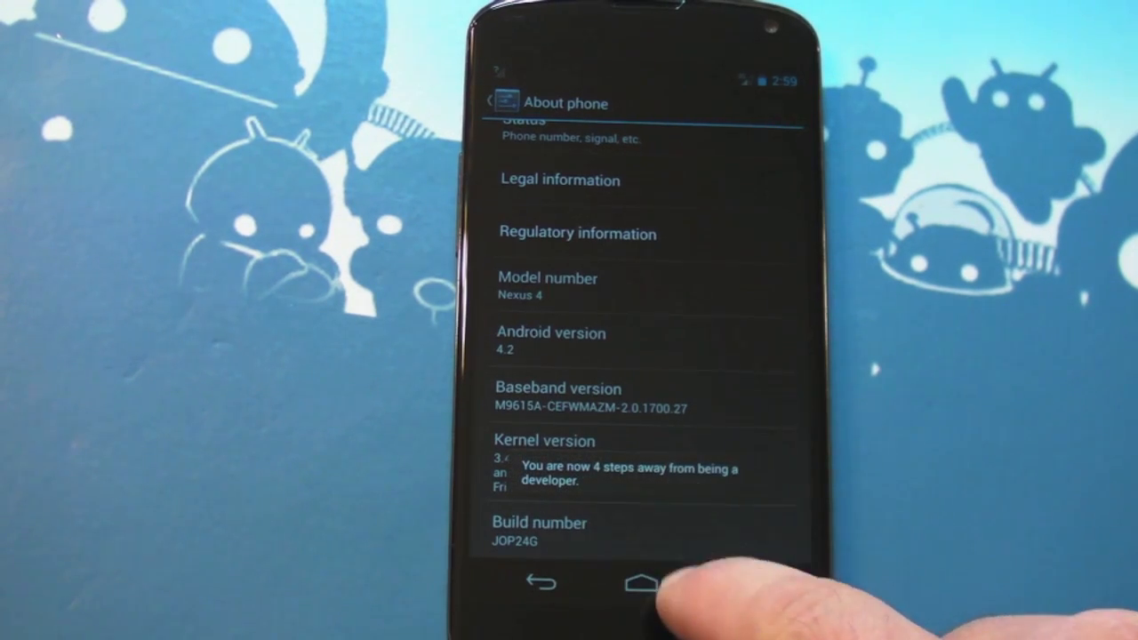
pyautogui.click(537, 532)
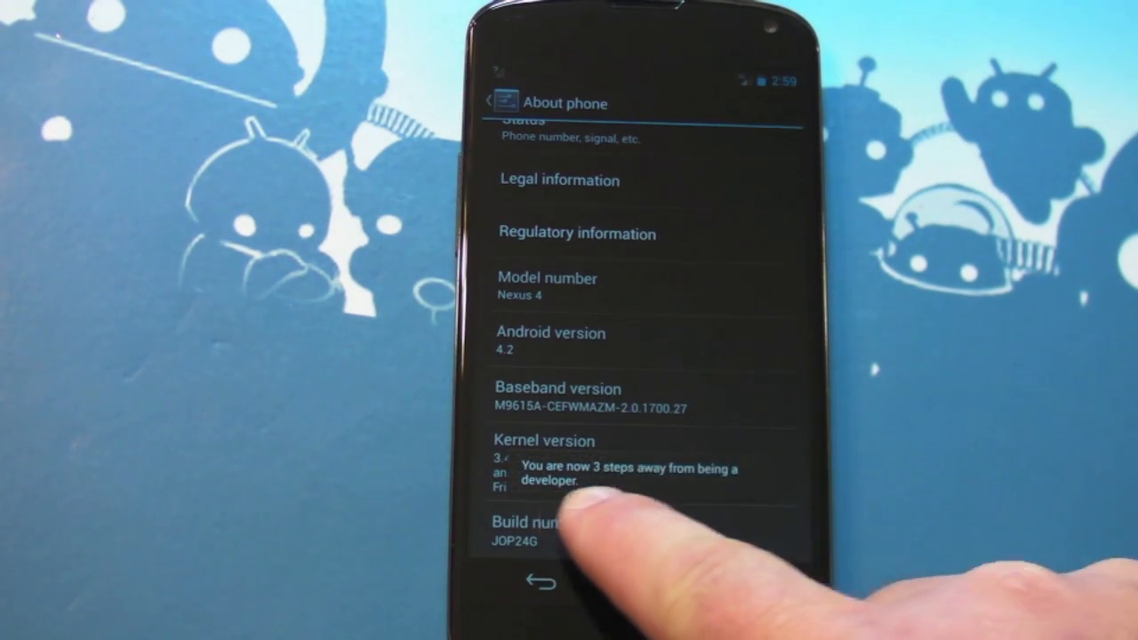
pyautogui.click(539, 529)
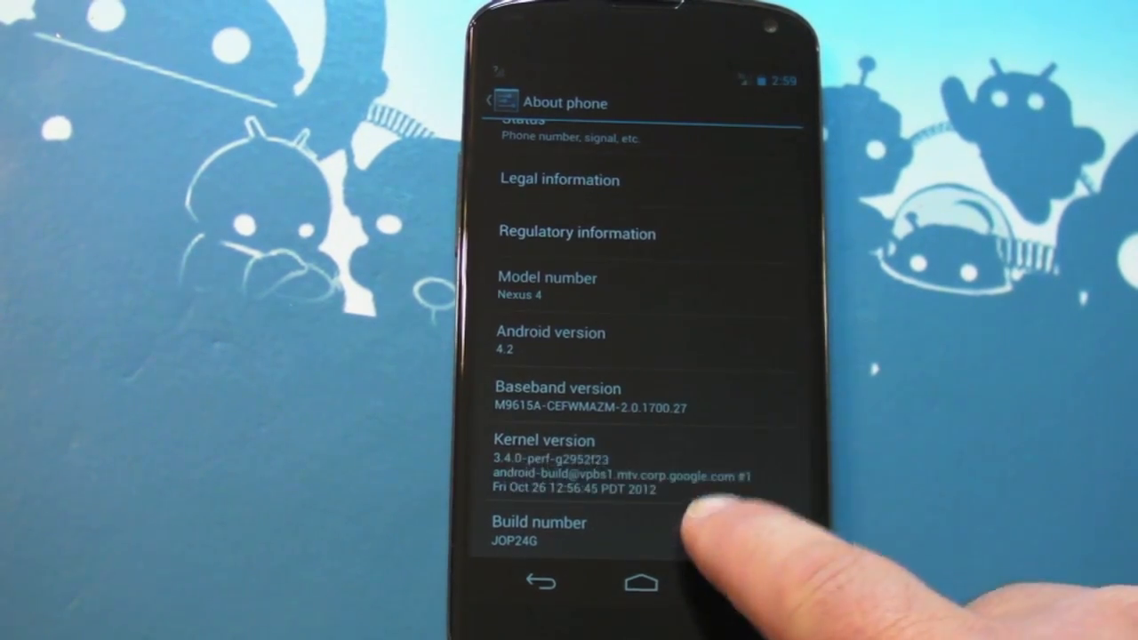
pyautogui.click(539, 533)
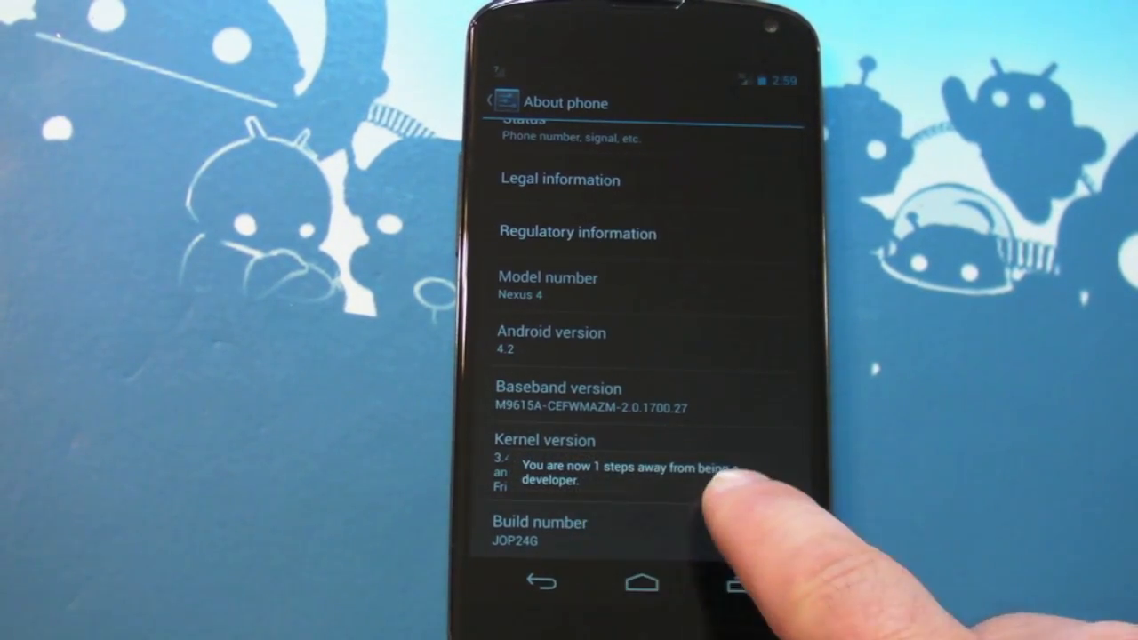
pyautogui.click(540, 530)
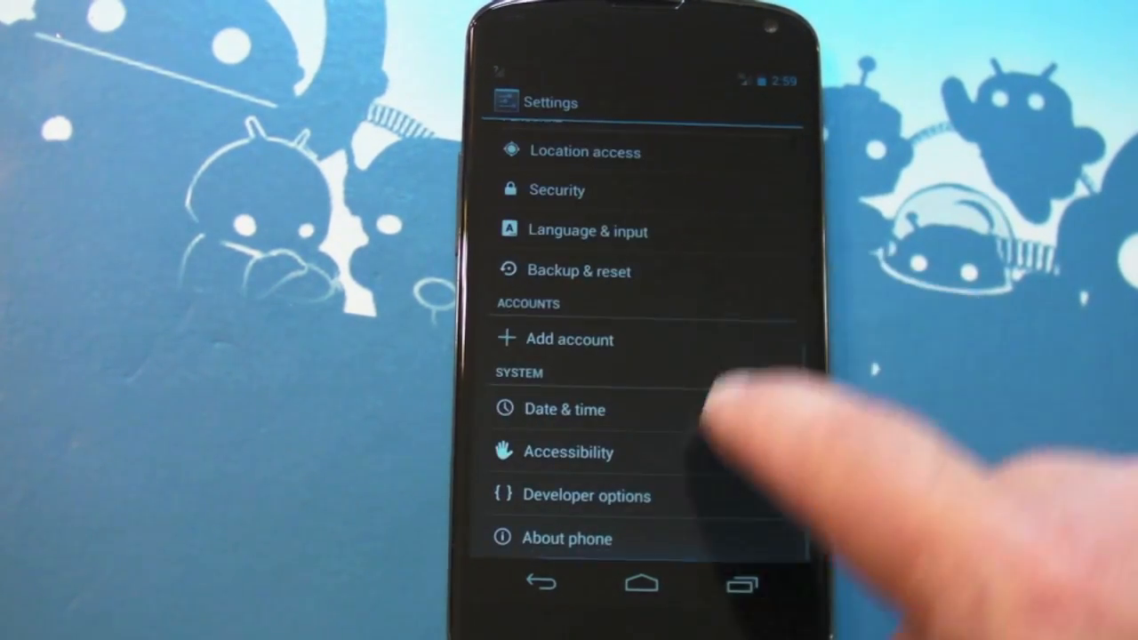
# Open Developer options, check USB debugging, and accept the Allow USB debugging prompt
pyautogui.click(586, 495)
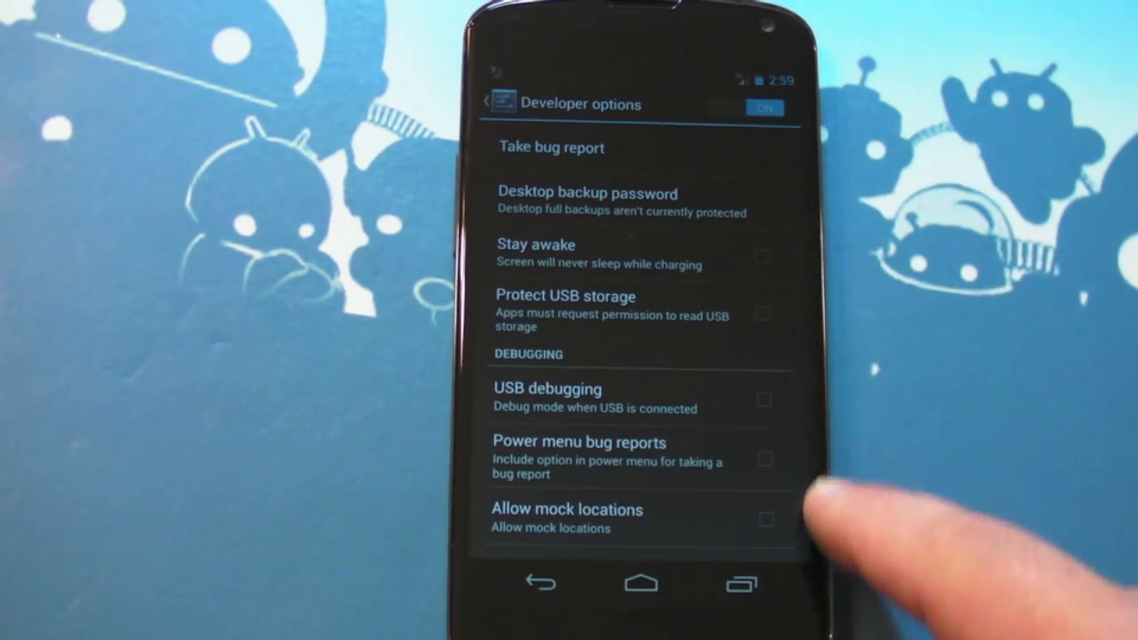
pyautogui.scroll(-3)
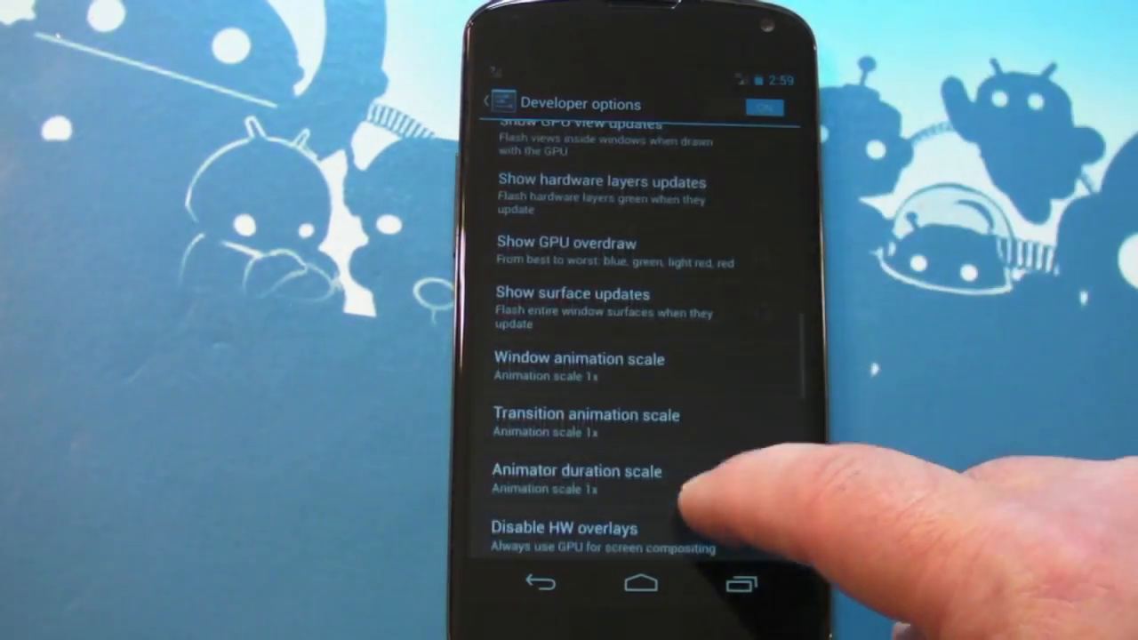
pyautogui.scroll(-3)
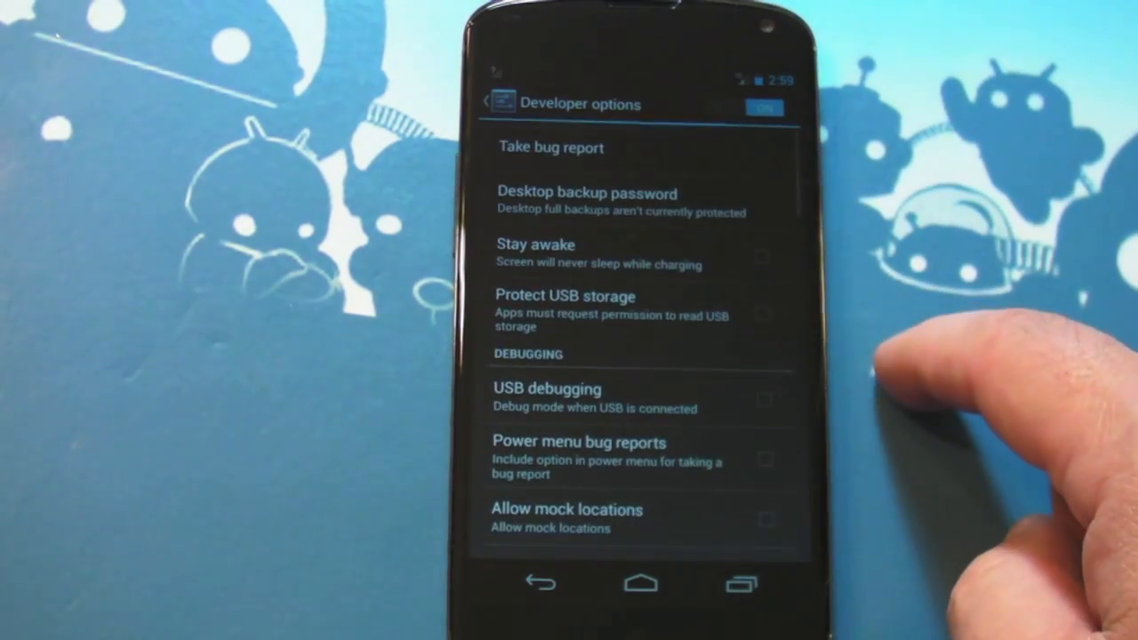
pyautogui.click(762, 401)
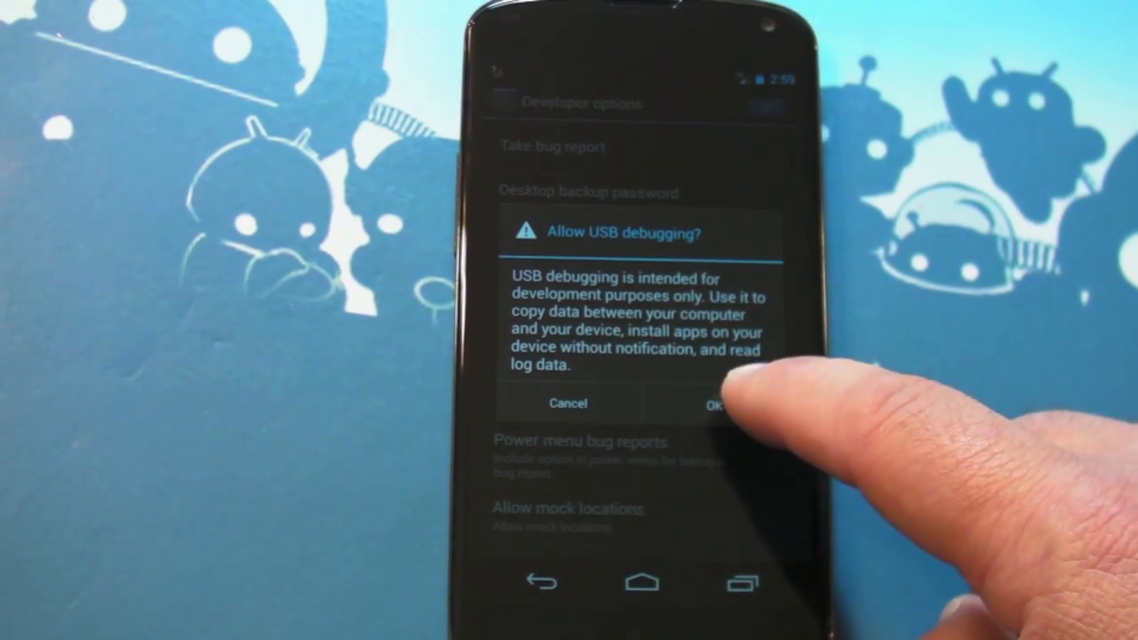
pyautogui.click(711, 403)
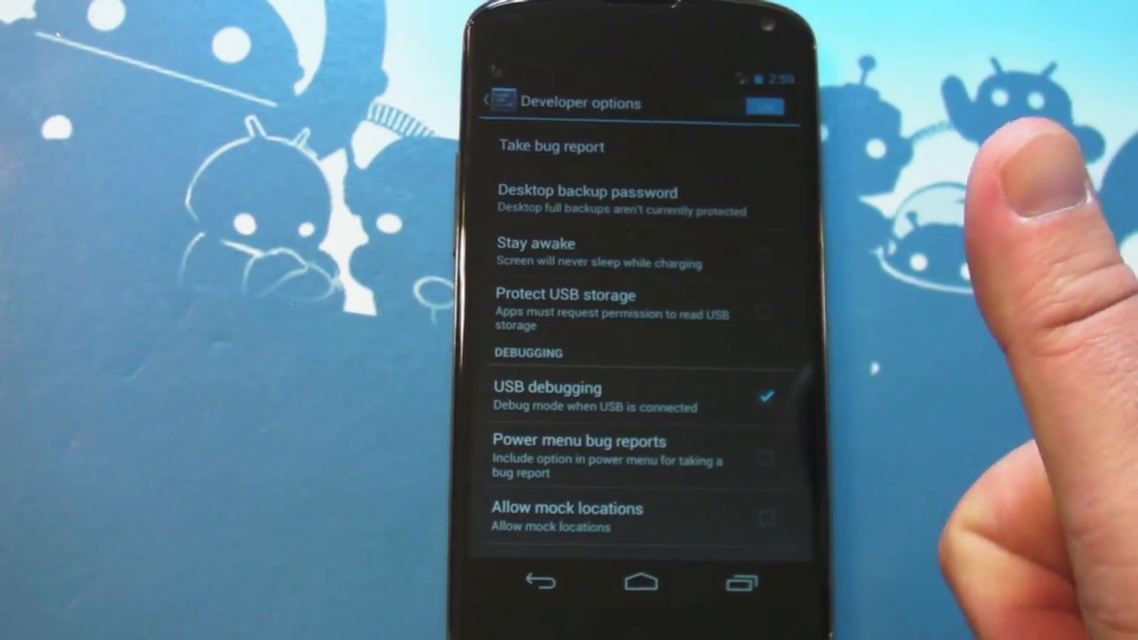